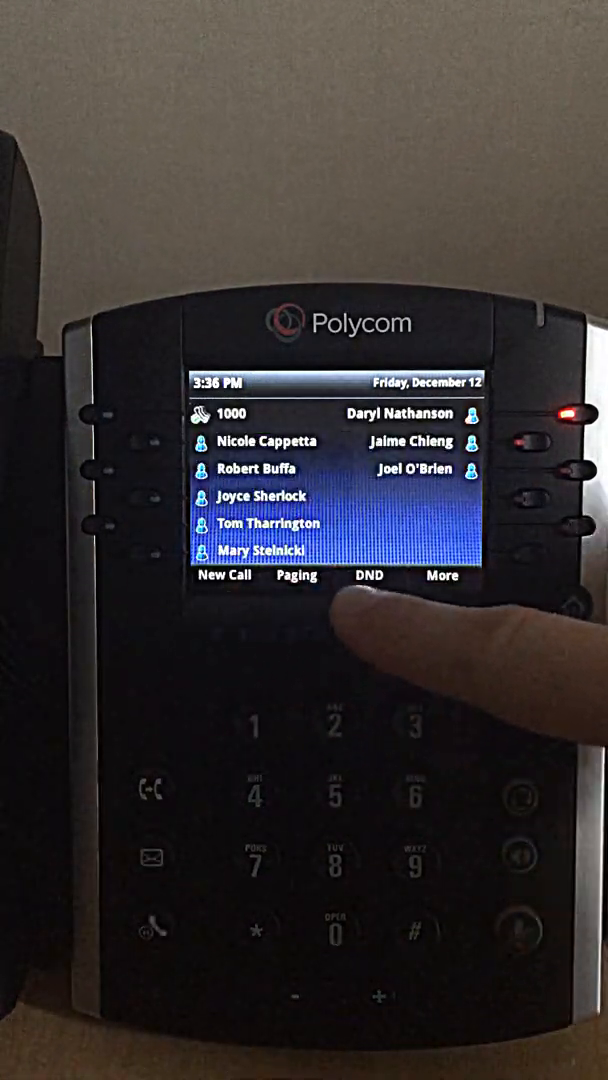
# Merge the calls with 5376 and 5382 into a three-way conference using the Conference soft key.
pyautogui.click(440, 582)
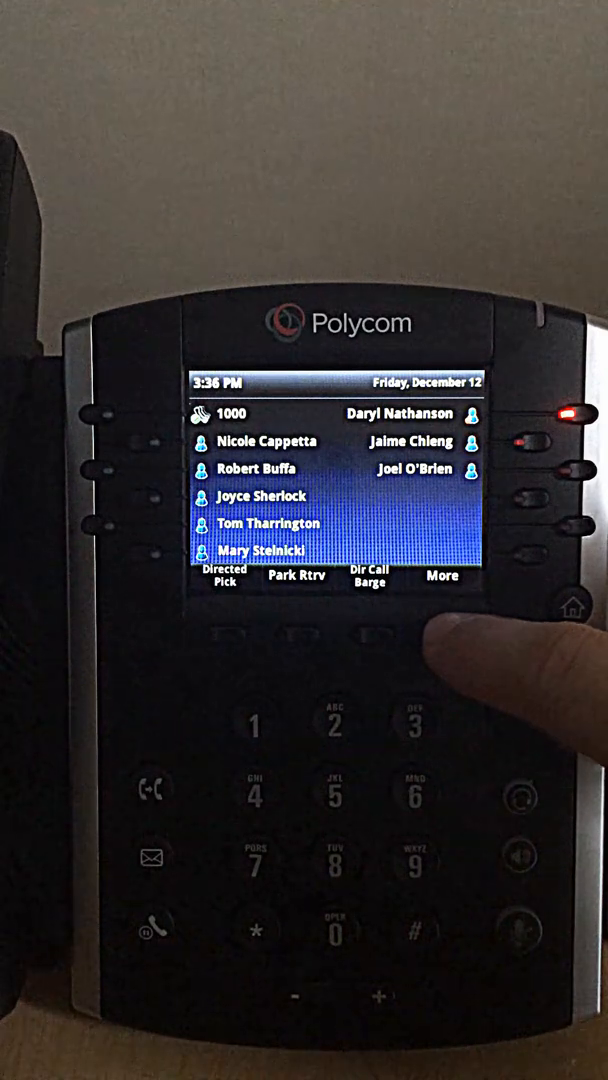
pyautogui.click(442, 584)
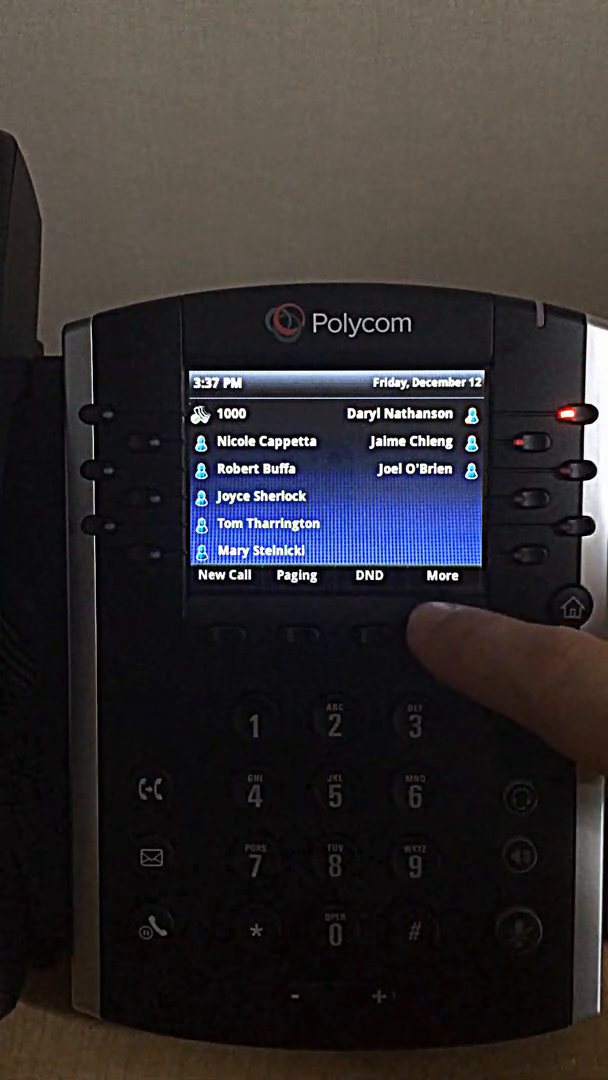
pyautogui.click(440, 592)
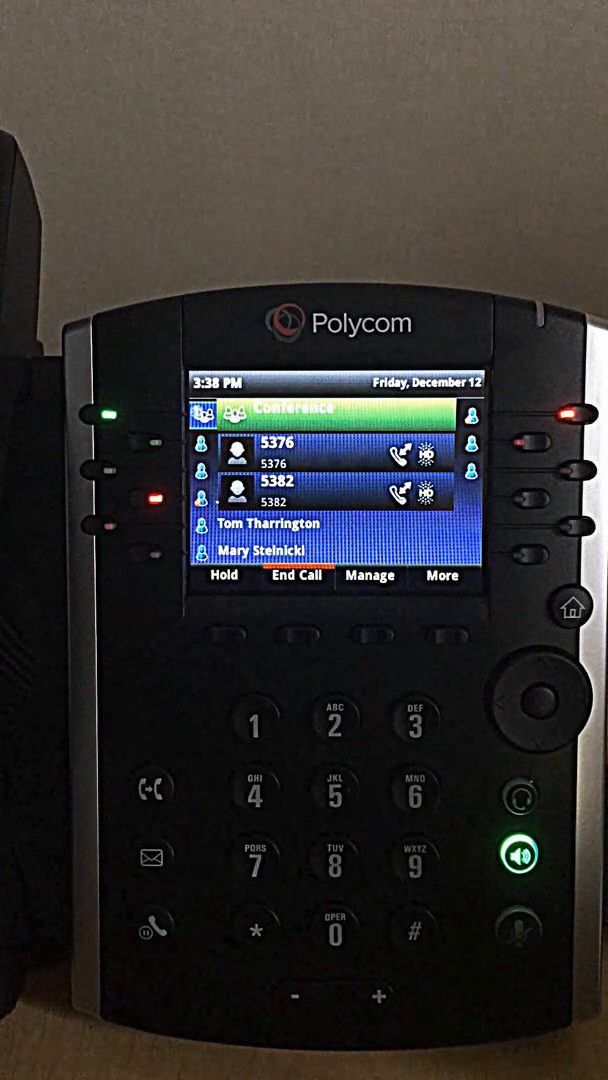
pyautogui.click(294, 576)
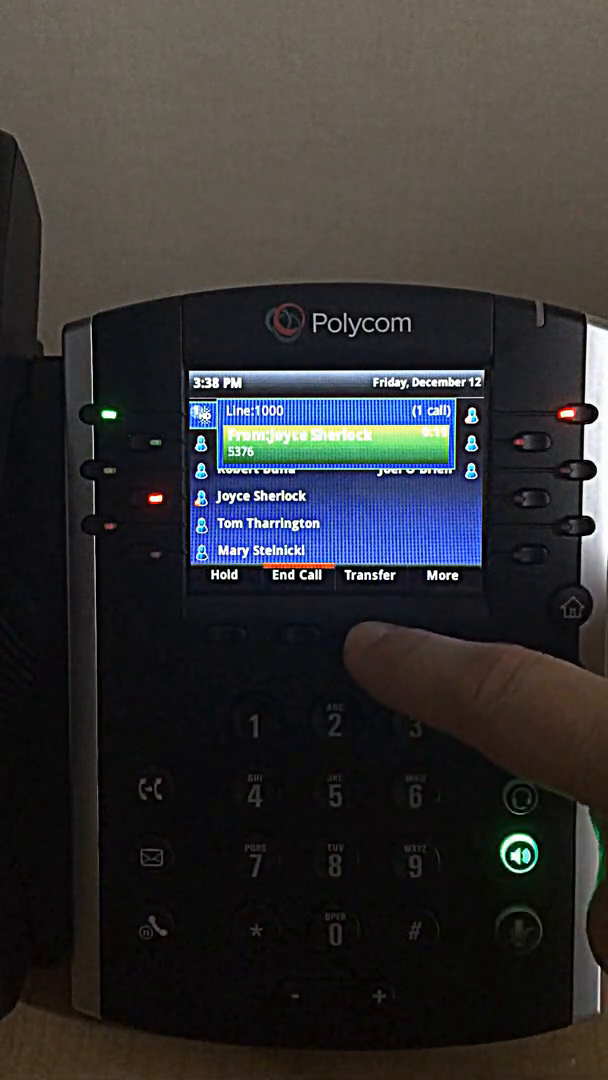
# Start a transfer of the current call, listing 5376 and 5382 as destinations.
pyautogui.click(372, 576)
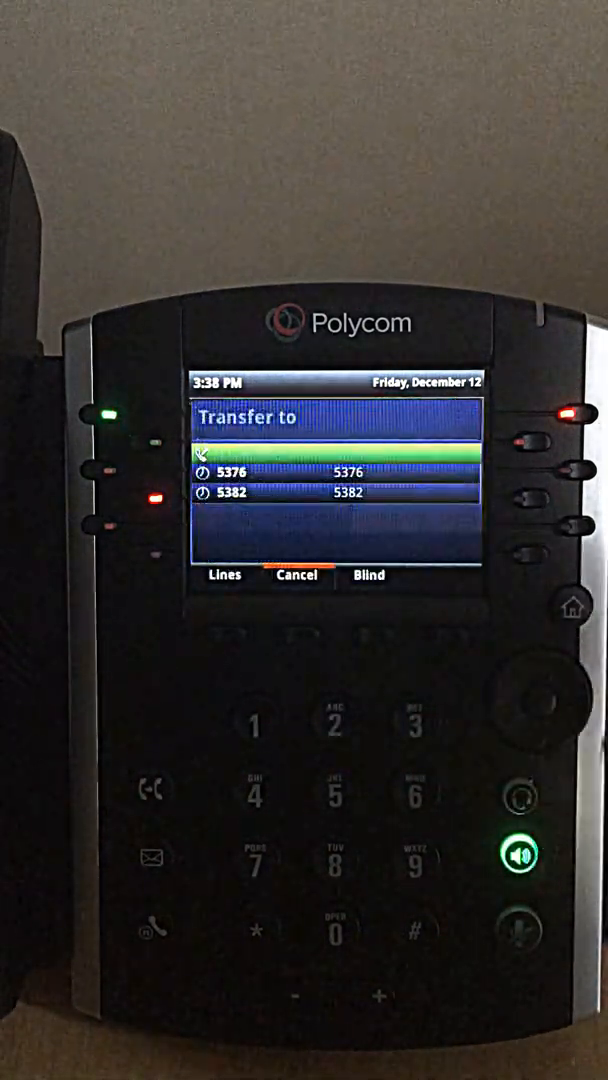